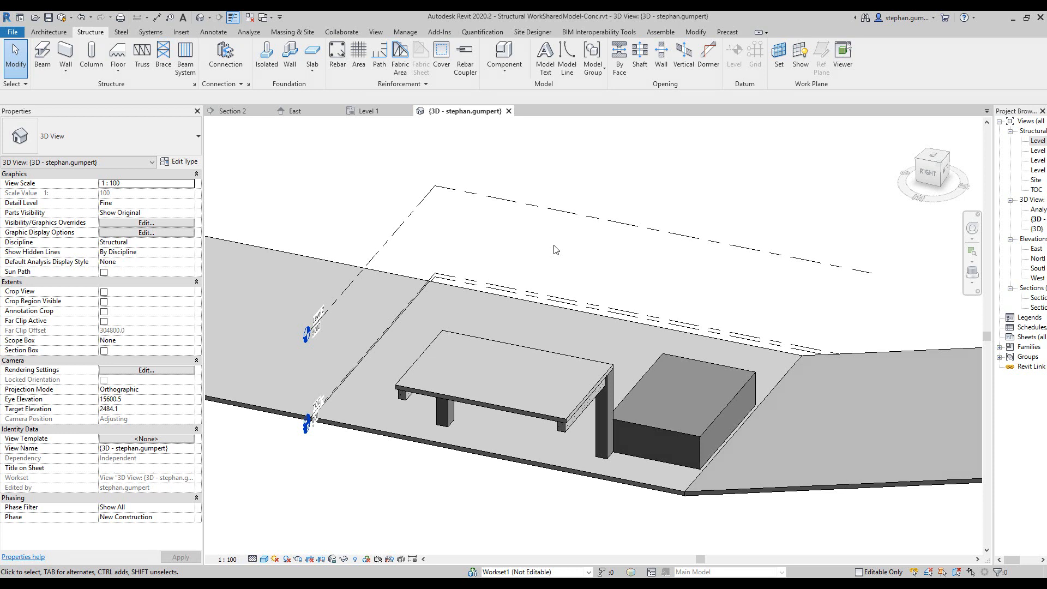
{"action": "mouse_move", "coordinate": [560, 256]}
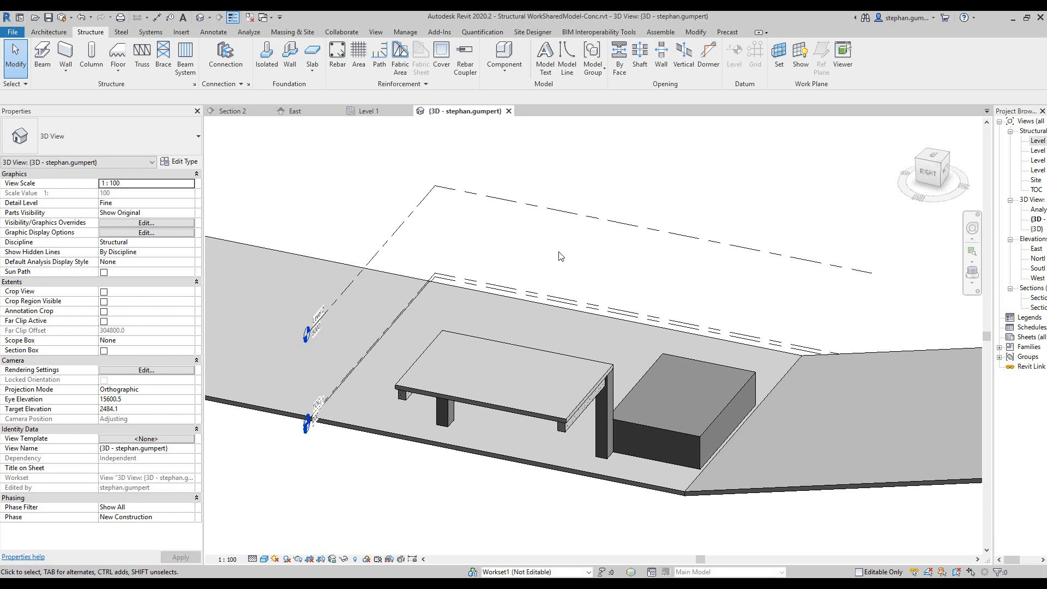
{"action": "mouse_move", "coordinate": [441, 54]}
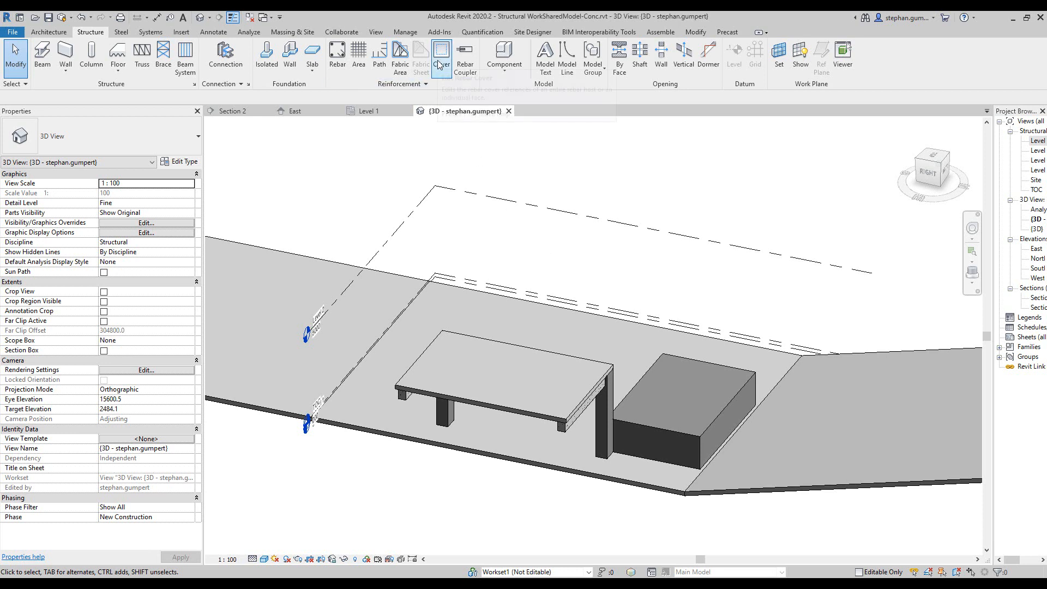
{"action": "mouse_move", "coordinate": [579, 297]}
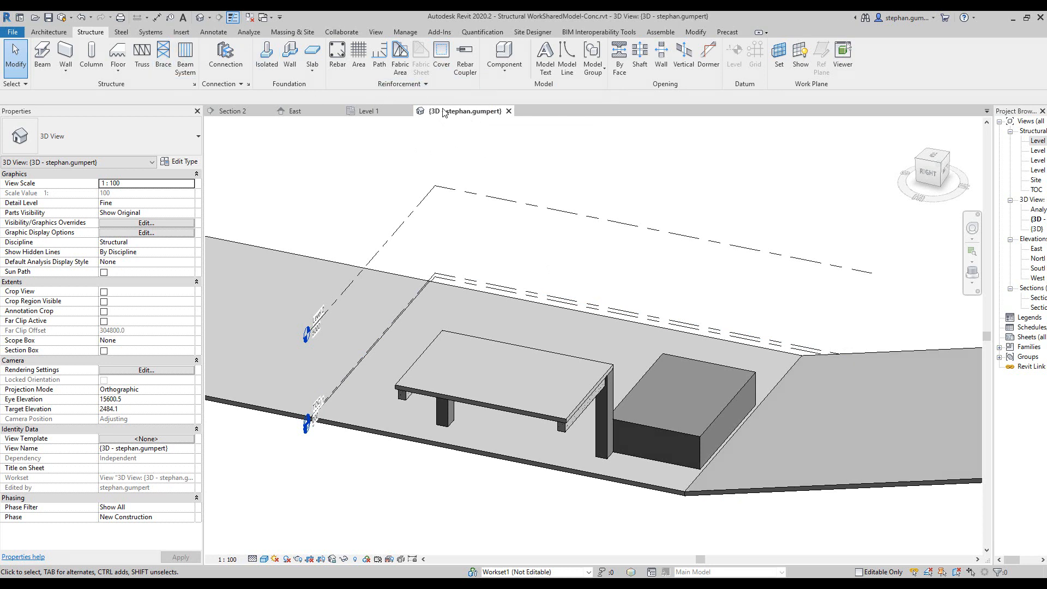
- Open Rebar Cover Settings and delete the extra cover type, keeping 25, 30, 40 and 50 mm
{"action": "left_click", "coordinate": [401, 84]}
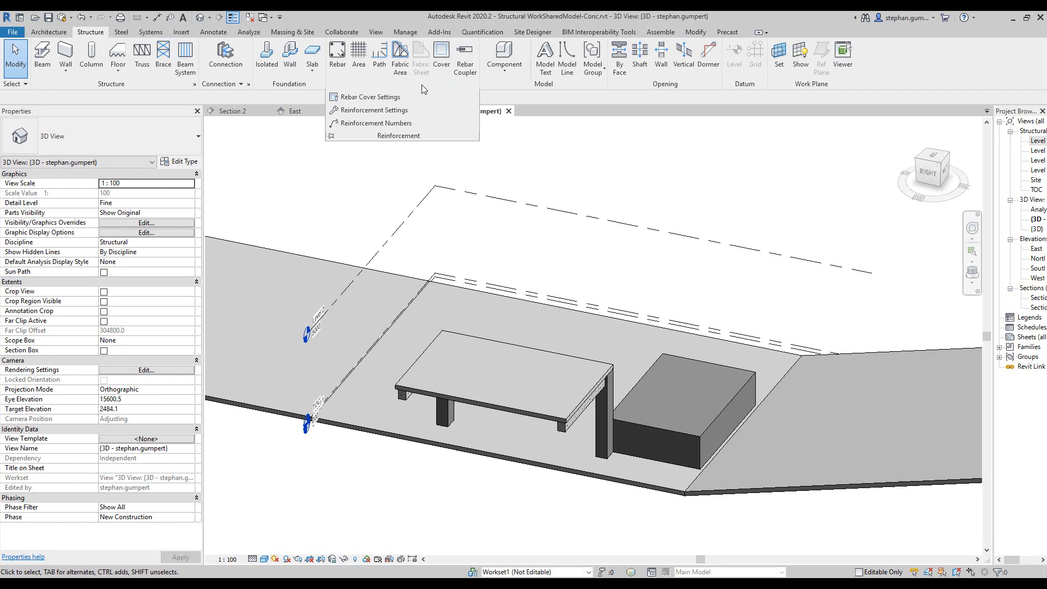
{"action": "mouse_move", "coordinate": [365, 97]}
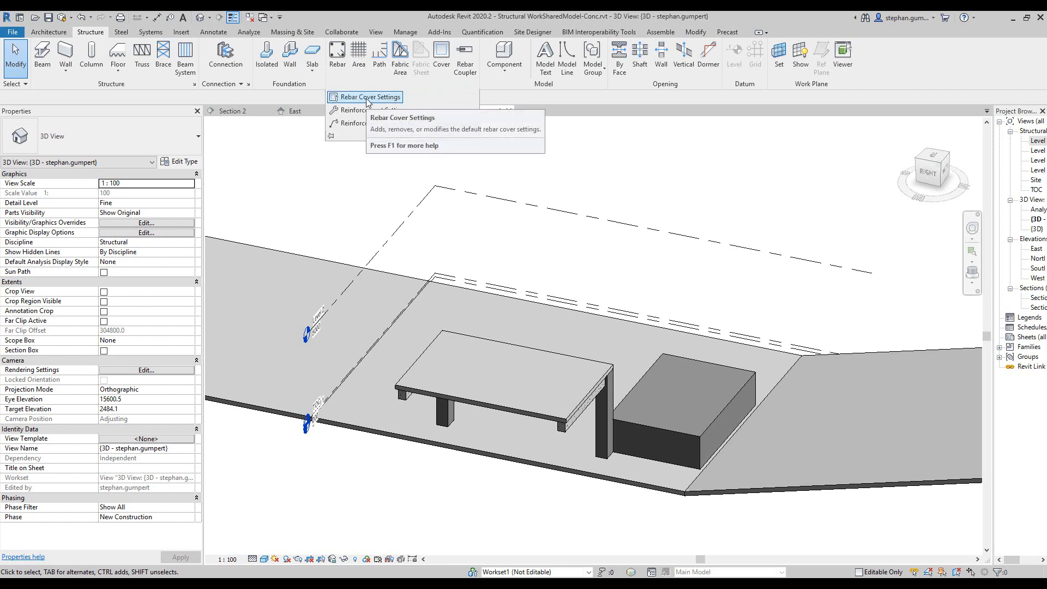
{"action": "left_click", "coordinate": [371, 97]}
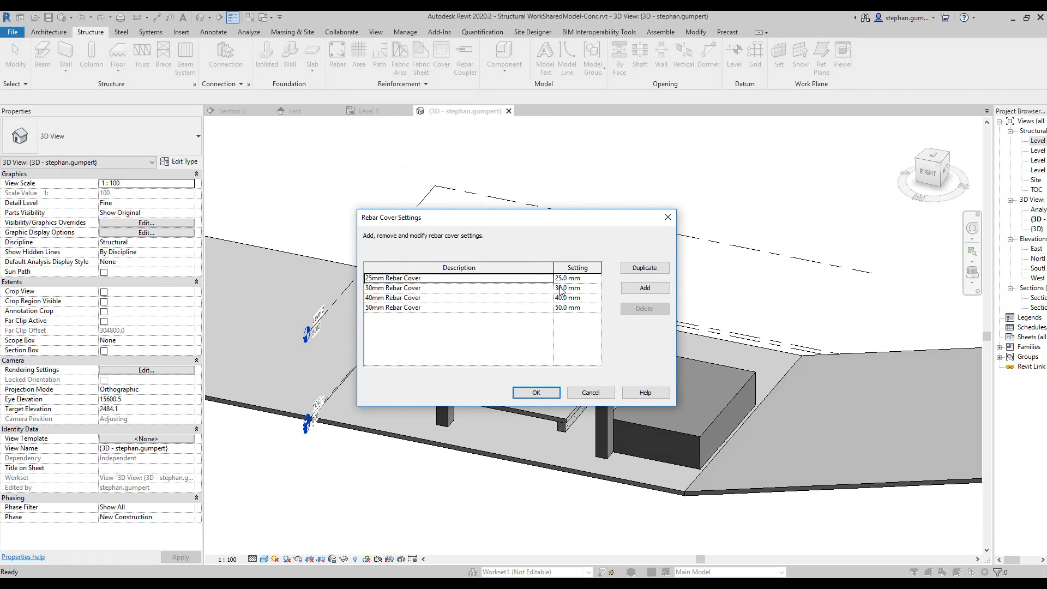
{"action": "mouse_move", "coordinate": [563, 314]}
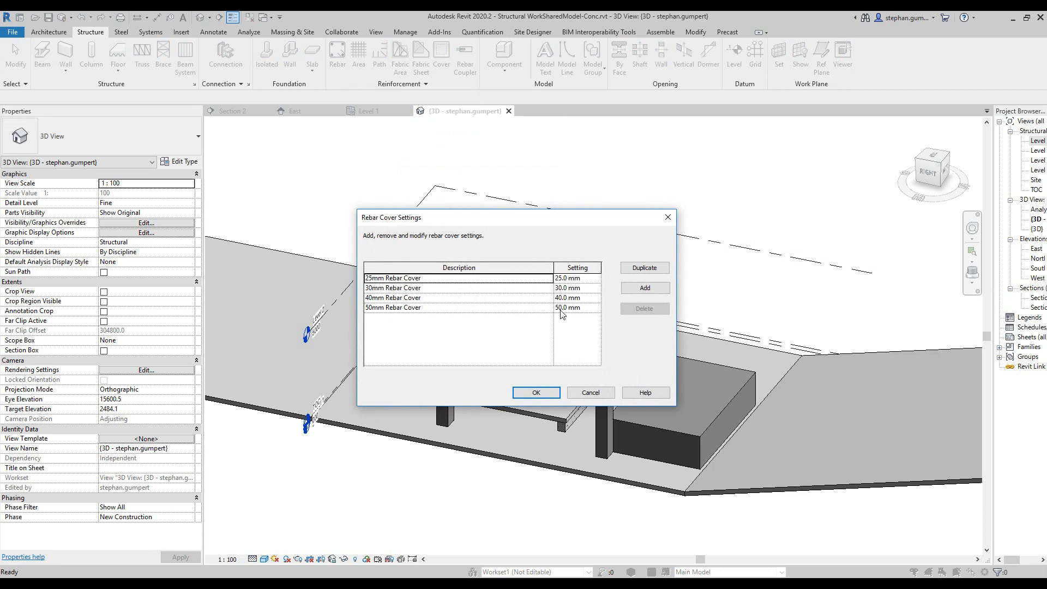
{"action": "mouse_move", "coordinate": [565, 325]}
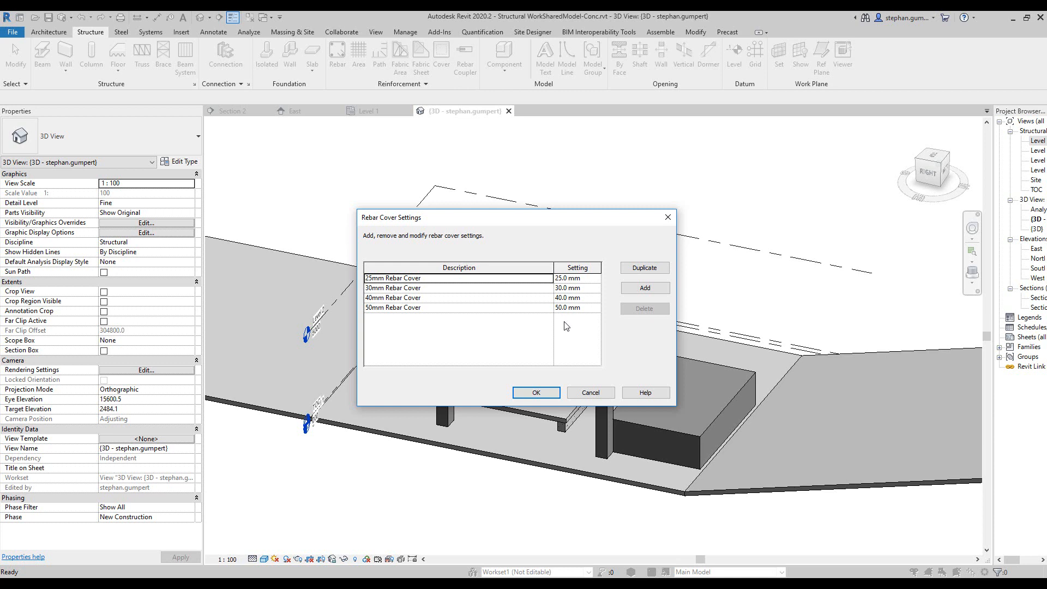
{"action": "mouse_move", "coordinate": [645, 288]}
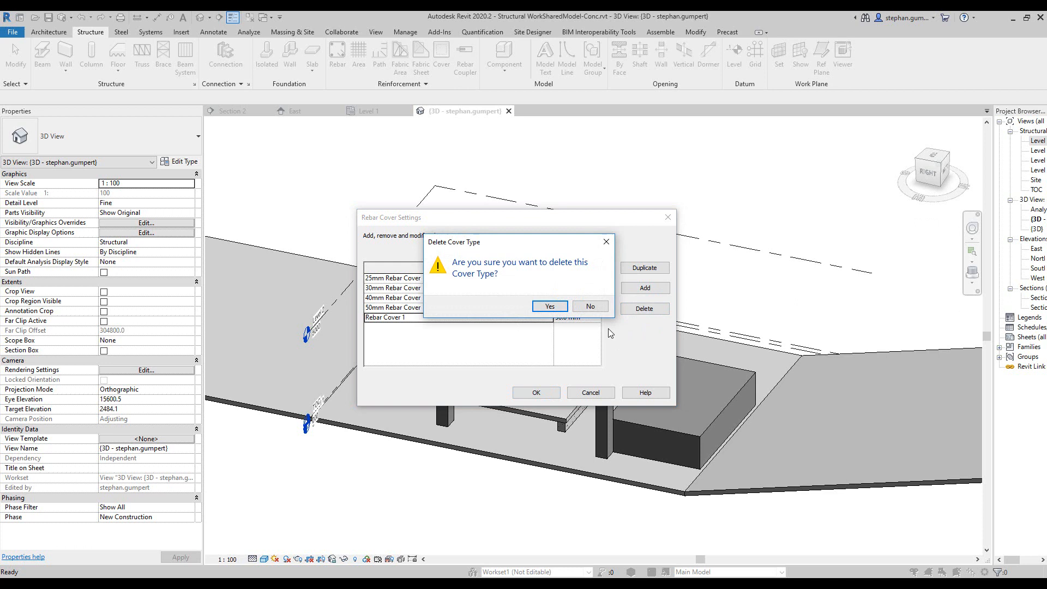
{"action": "left_click", "coordinate": [548, 306]}
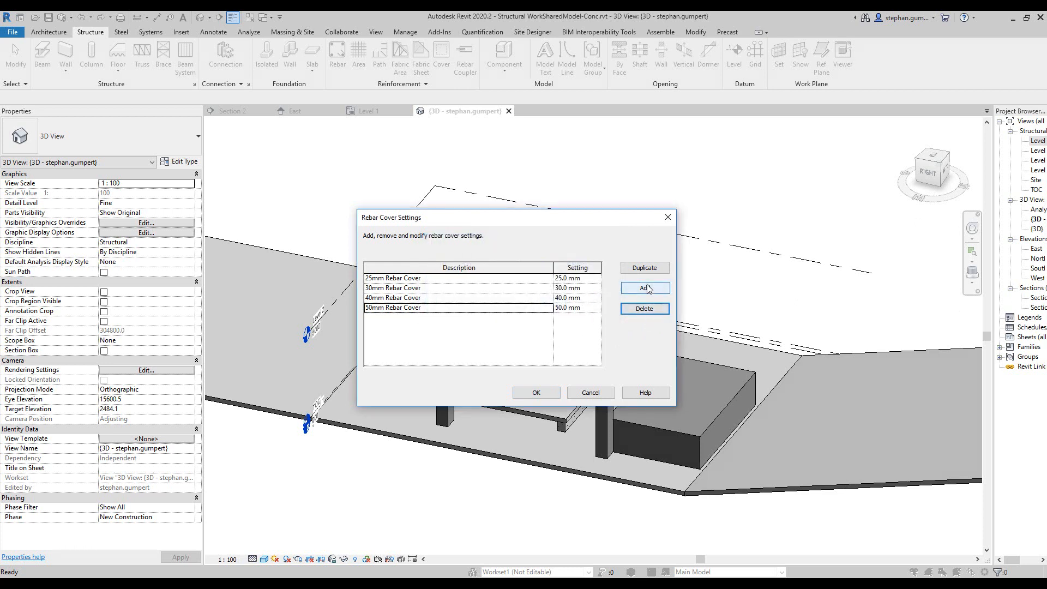
{"action": "mouse_move", "coordinate": [601, 364]}
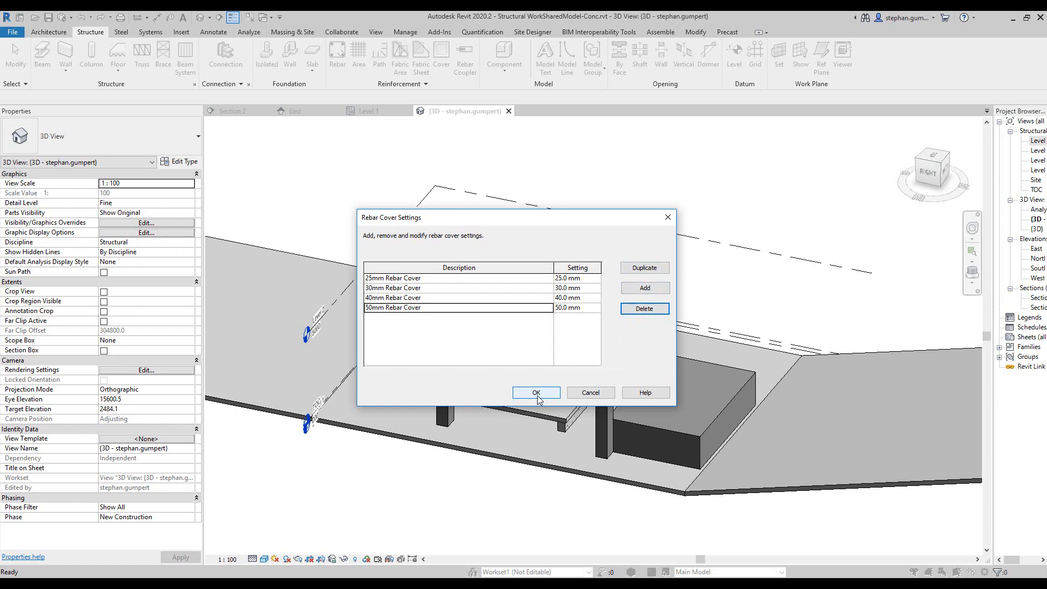
- Accept the cover settings with the four cover types and return to the 3D view
{"action": "left_click", "coordinate": [536, 392]}
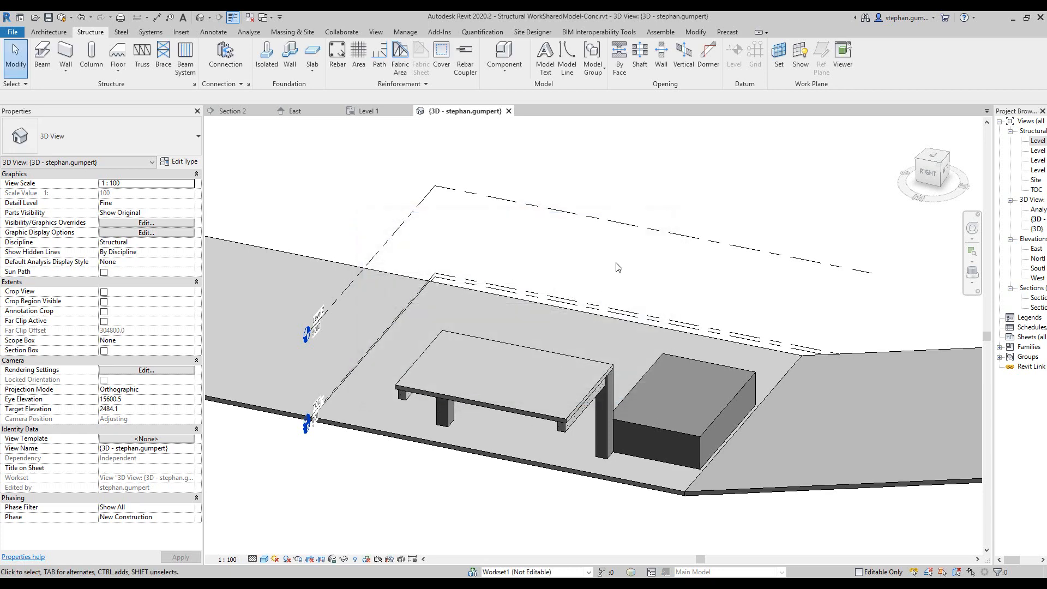
{"action": "mouse_move", "coordinate": [550, 258]}
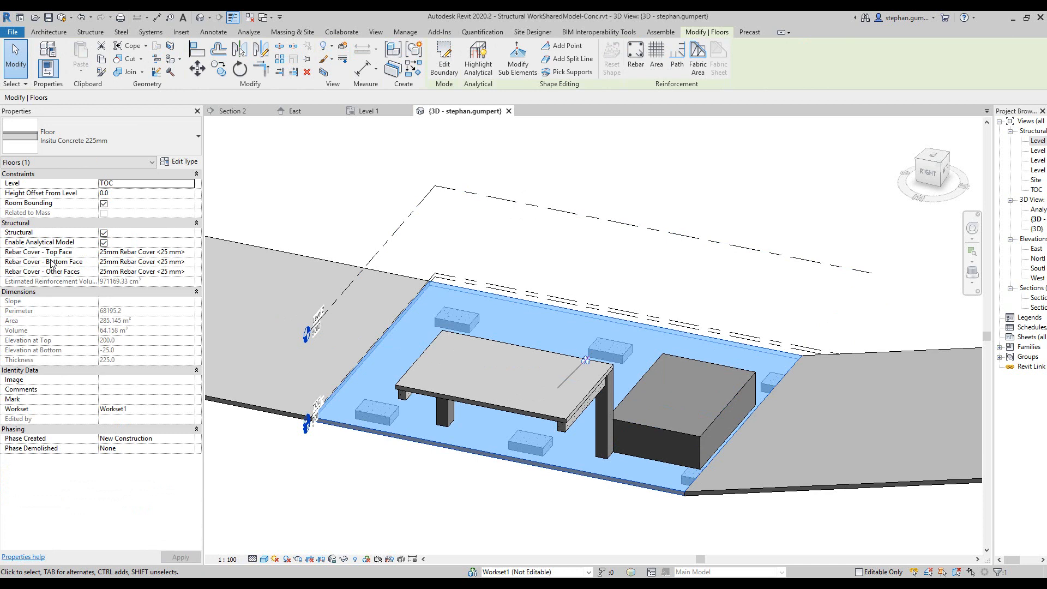
{"action": "mouse_move", "coordinate": [50, 260]}
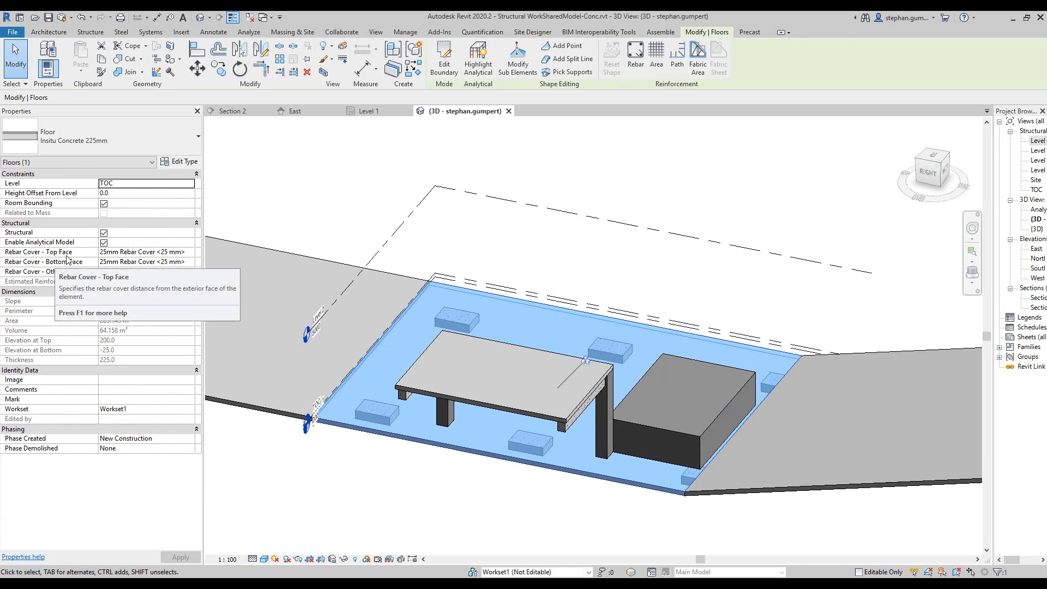
{"action": "mouse_move", "coordinate": [59, 281]}
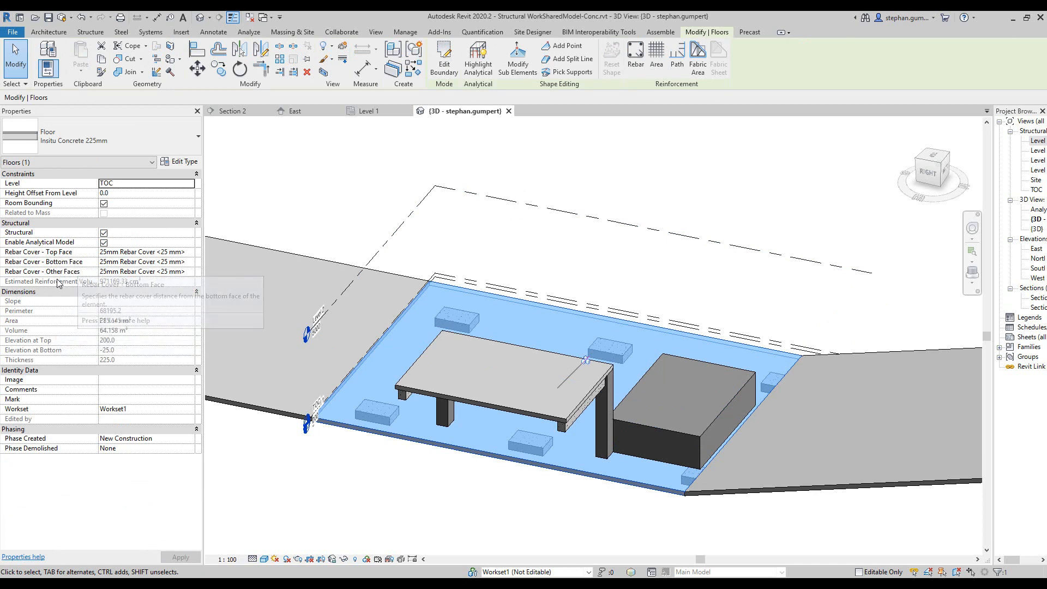
{"action": "mouse_move", "coordinate": [51, 272]}
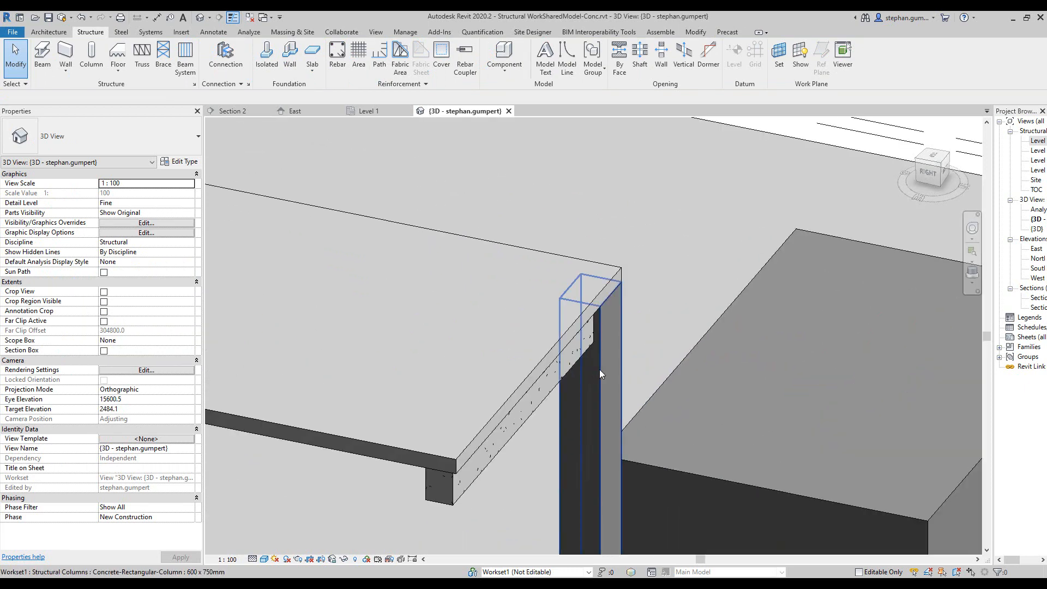
- Select the concrete column and check its Other Faces rebar cover options, leaving 25 mm
{"action": "left_click", "coordinate": [584, 368]}
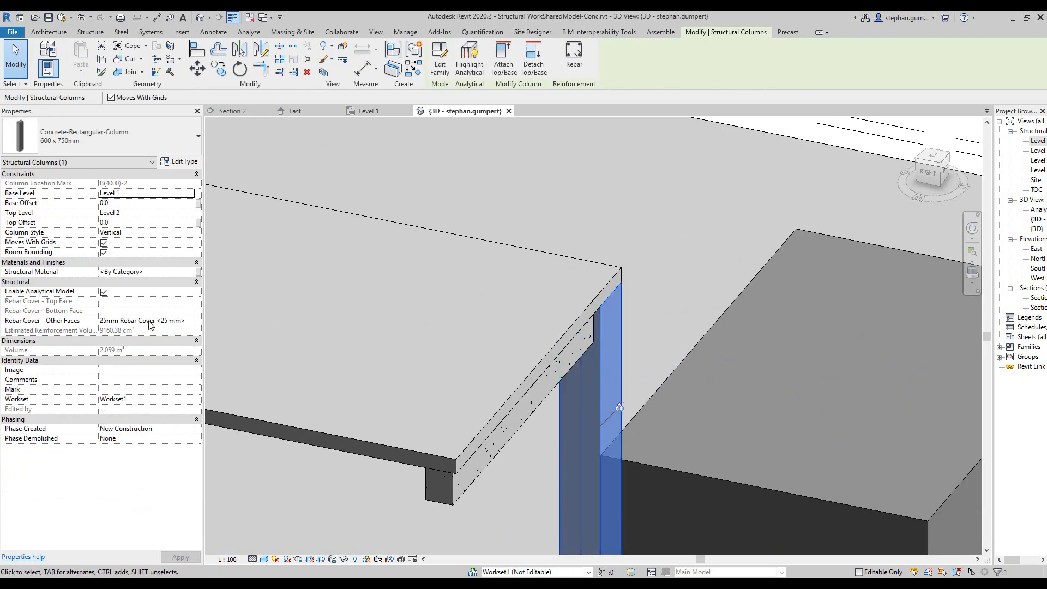
{"action": "mouse_move", "coordinate": [114, 321]}
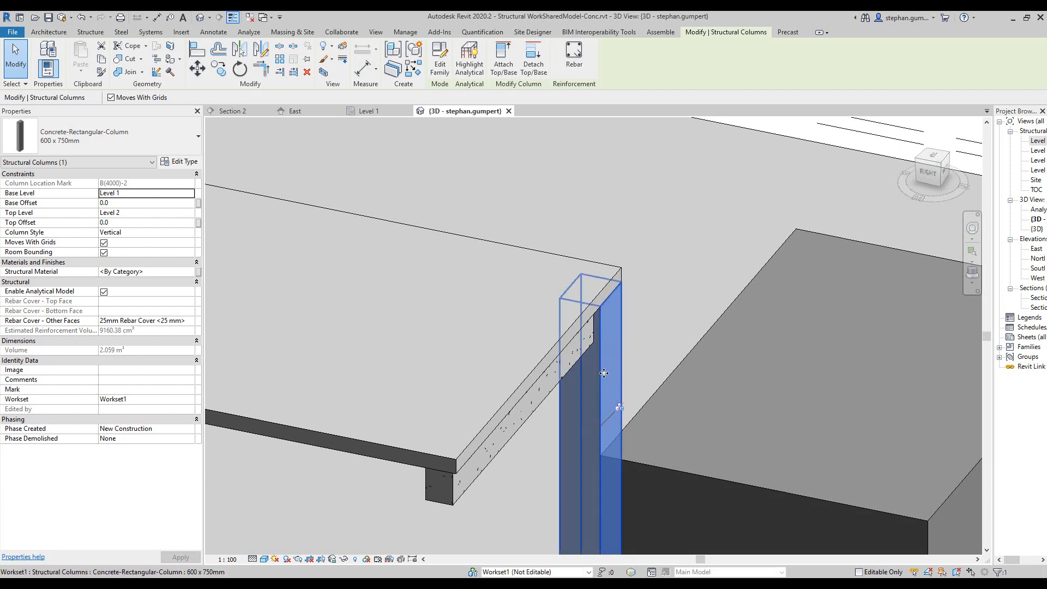
{"action": "mouse_move", "coordinate": [603, 373]}
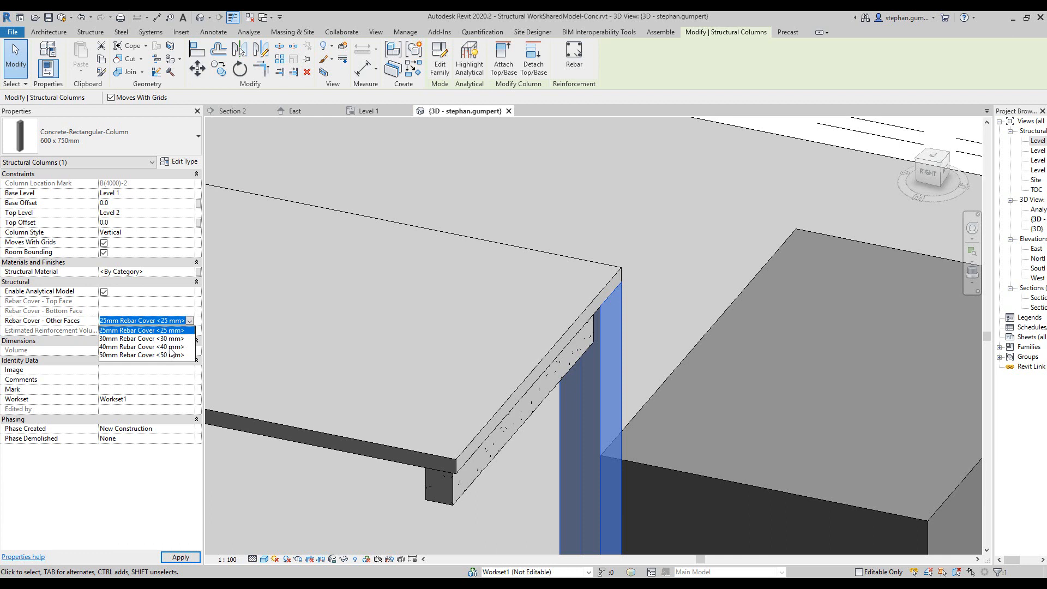
{"action": "left_click", "coordinate": [141, 329]}
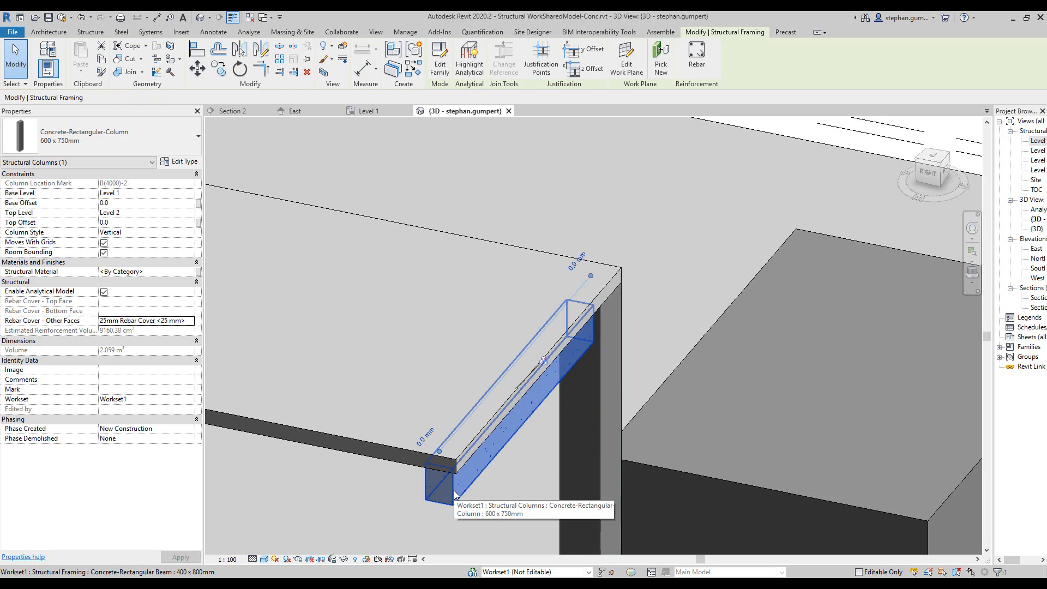
- Select the concrete beam to read its 25 mm bottom and other-face covers, then deselect
{"action": "left_click", "coordinate": [453, 488]}
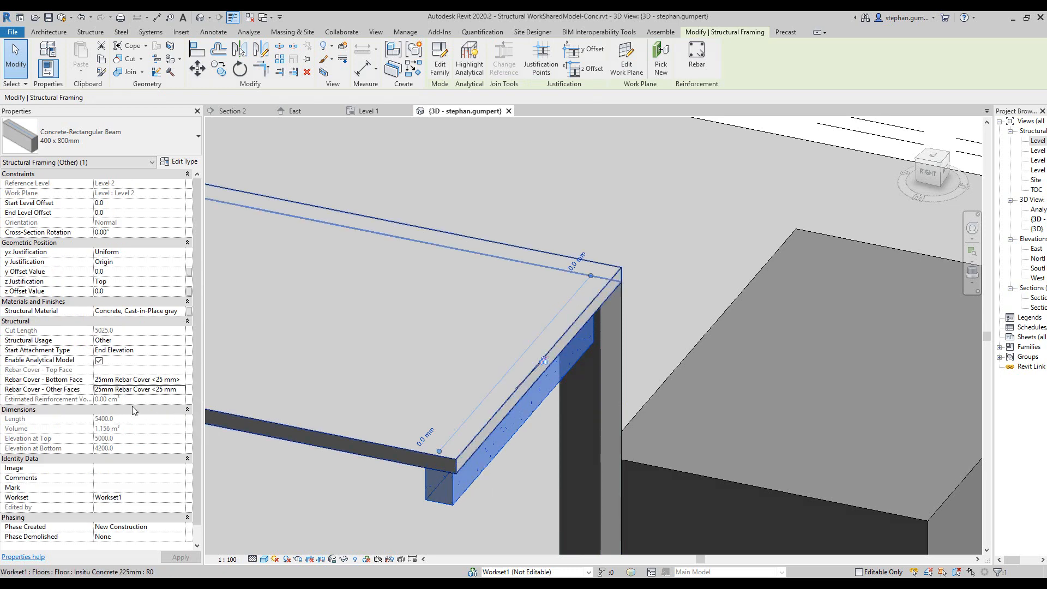
{"action": "mouse_move", "coordinate": [41, 380]}
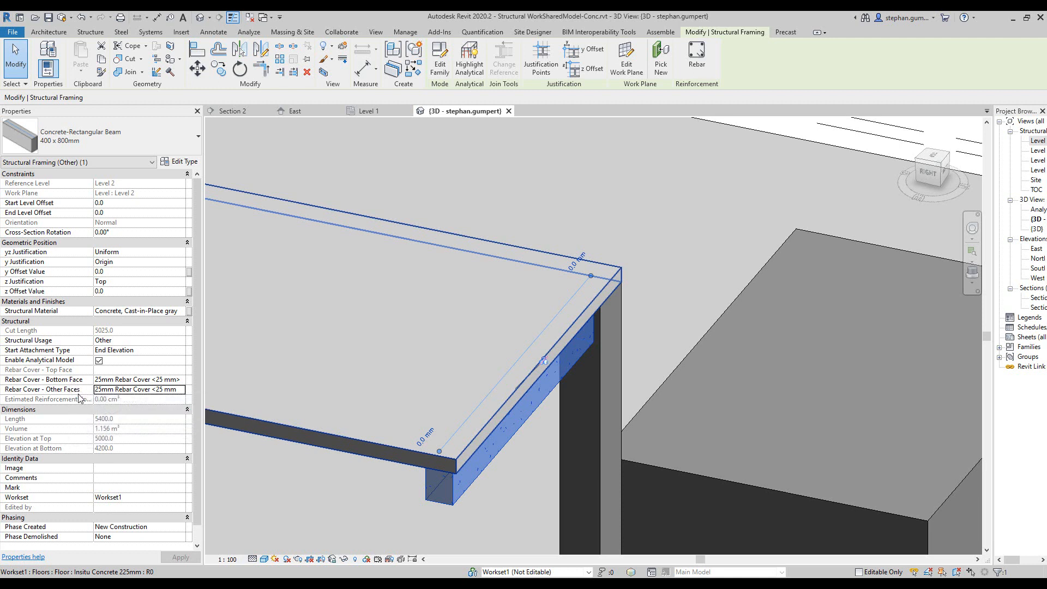
{"action": "mouse_move", "coordinate": [139, 402]}
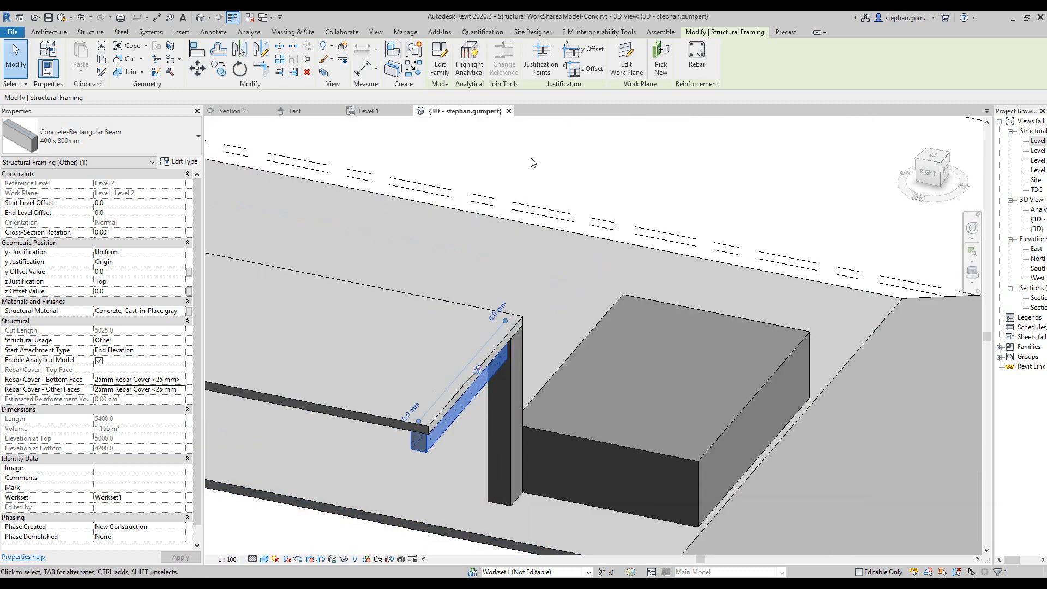
{"action": "left_click", "coordinate": [533, 162]}
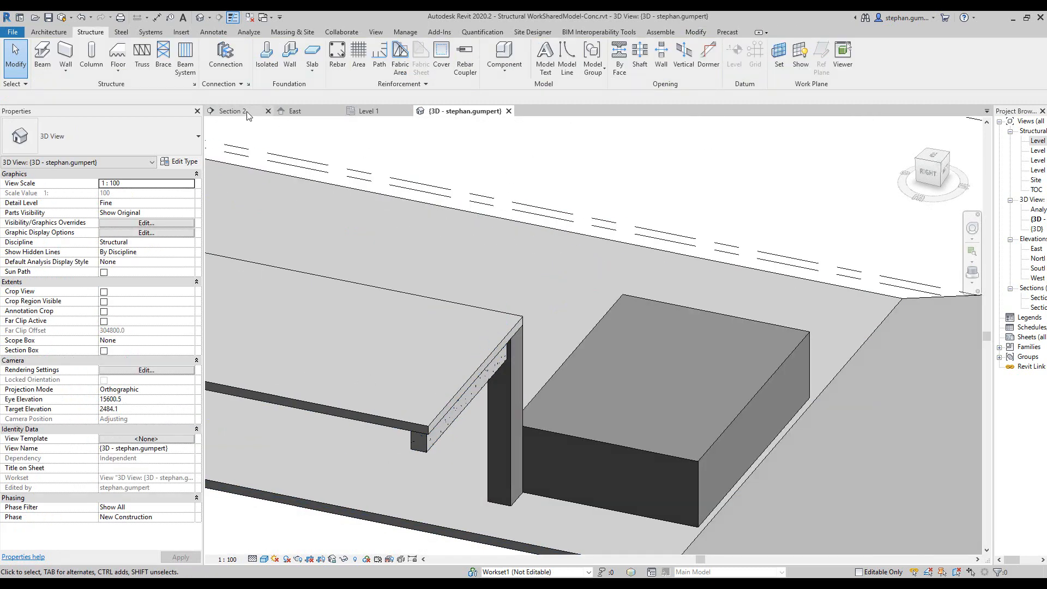
- In Section 2, set the column's Rebar Cover - Other Faces to 50mm Rebar Cover
{"action": "left_click", "coordinate": [233, 111]}
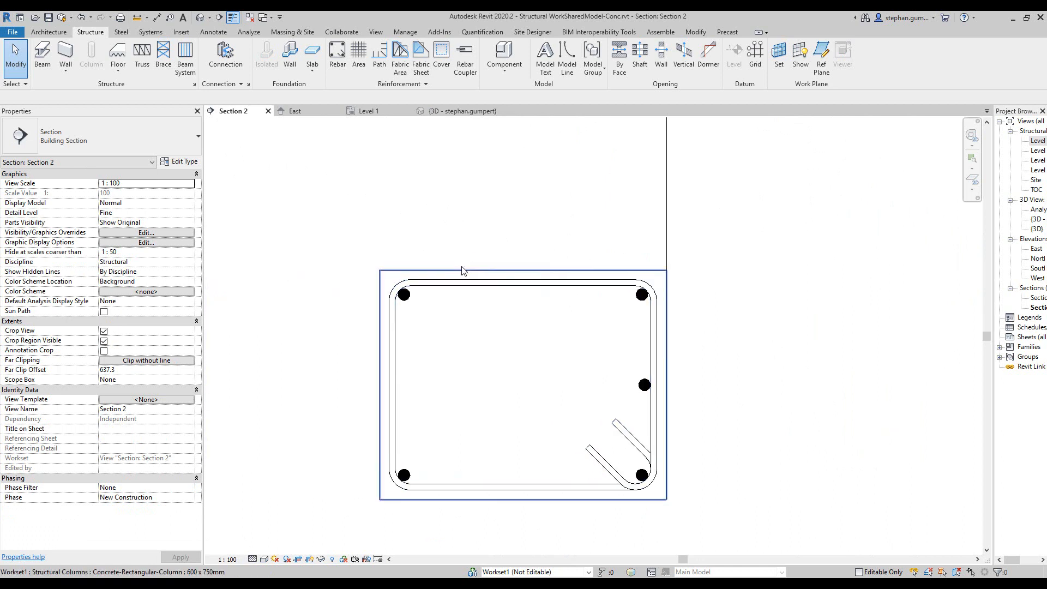
{"action": "mouse_move", "coordinate": [463, 270]}
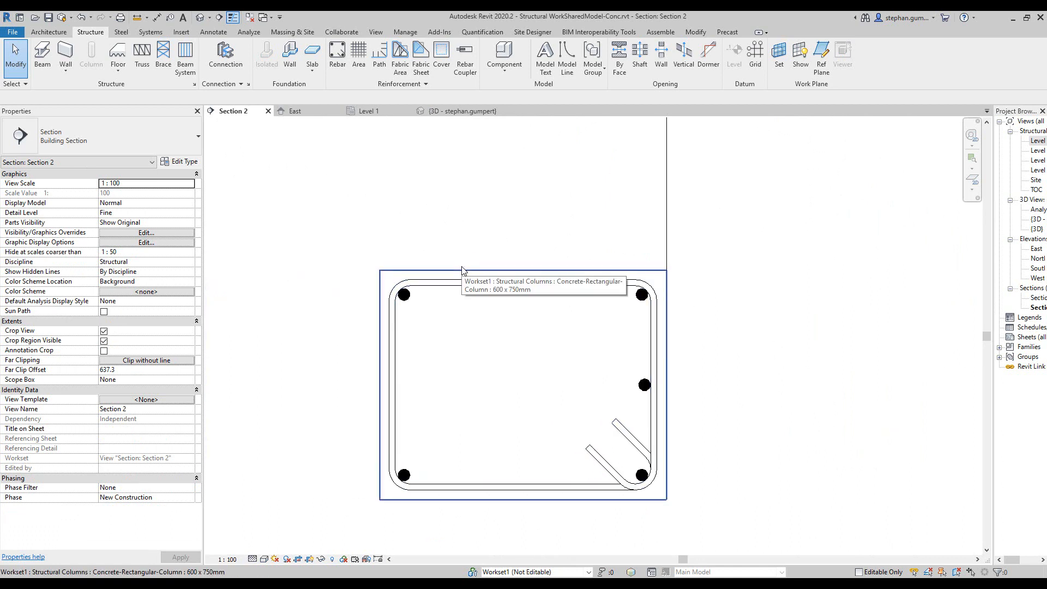
{"action": "left_click", "coordinate": [523, 384]}
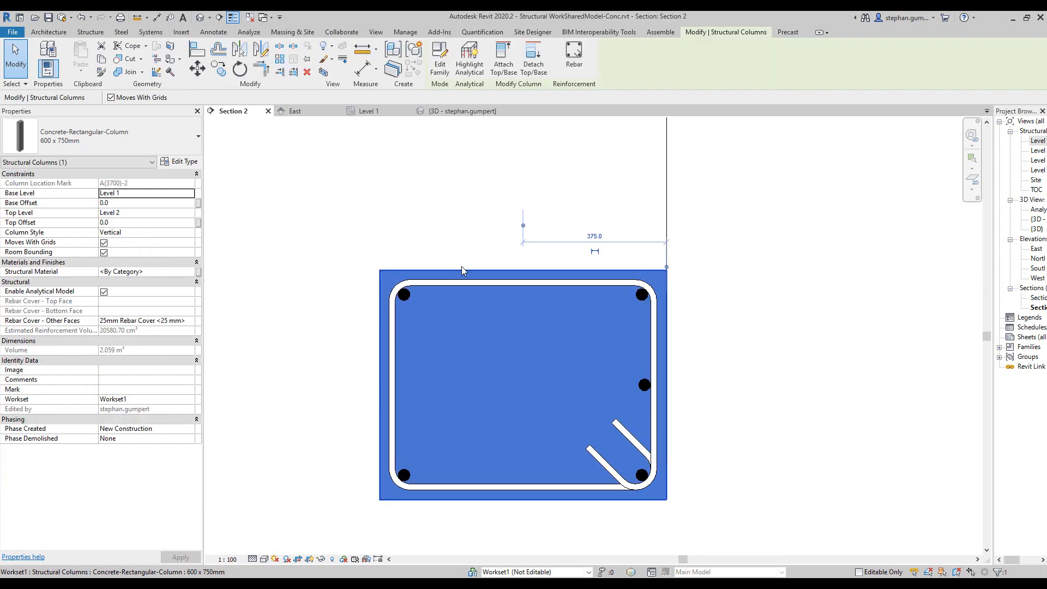
{"action": "left_click", "coordinate": [190, 321]}
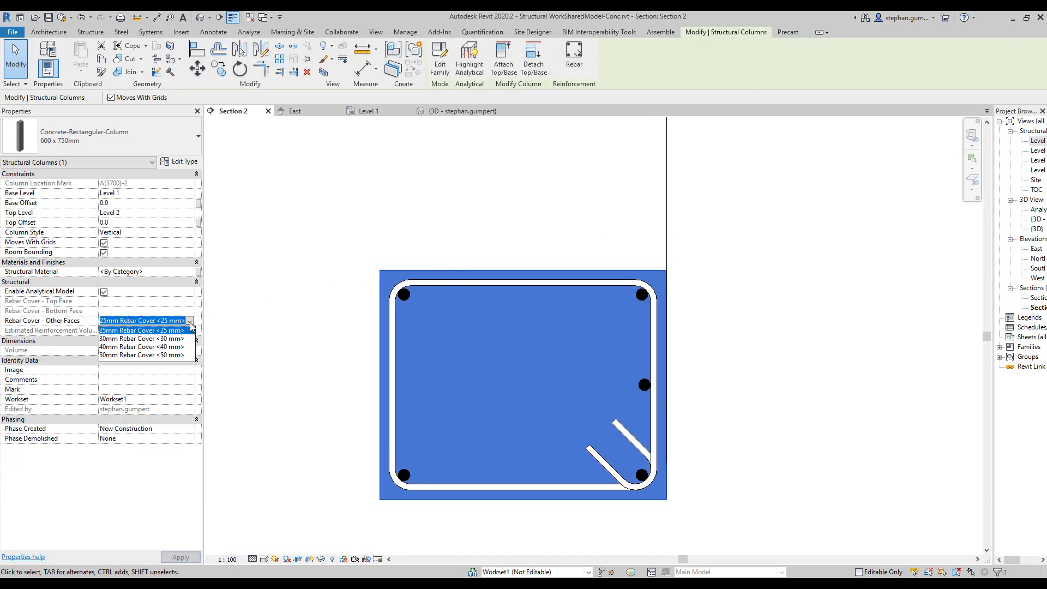
{"action": "left_click", "coordinate": [142, 355]}
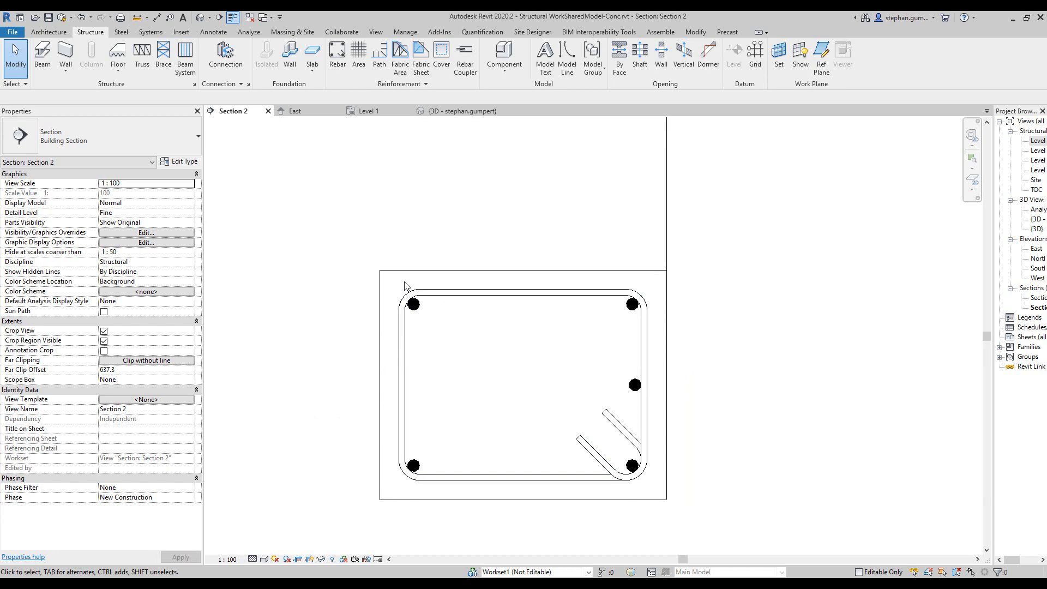
{"action": "mouse_move", "coordinate": [411, 231]}
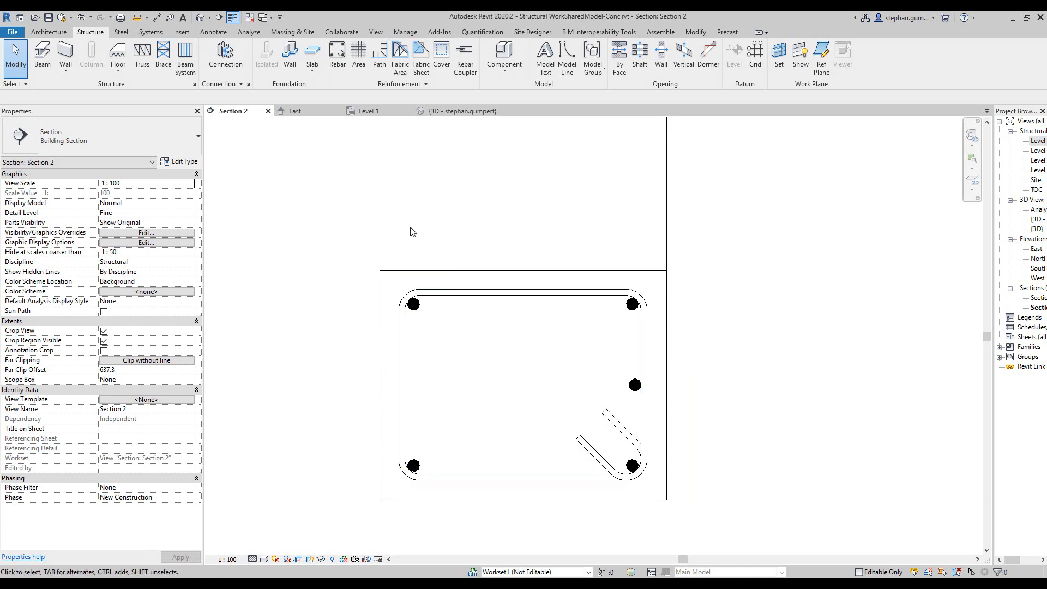
{"action": "mouse_move", "coordinate": [378, 349]}
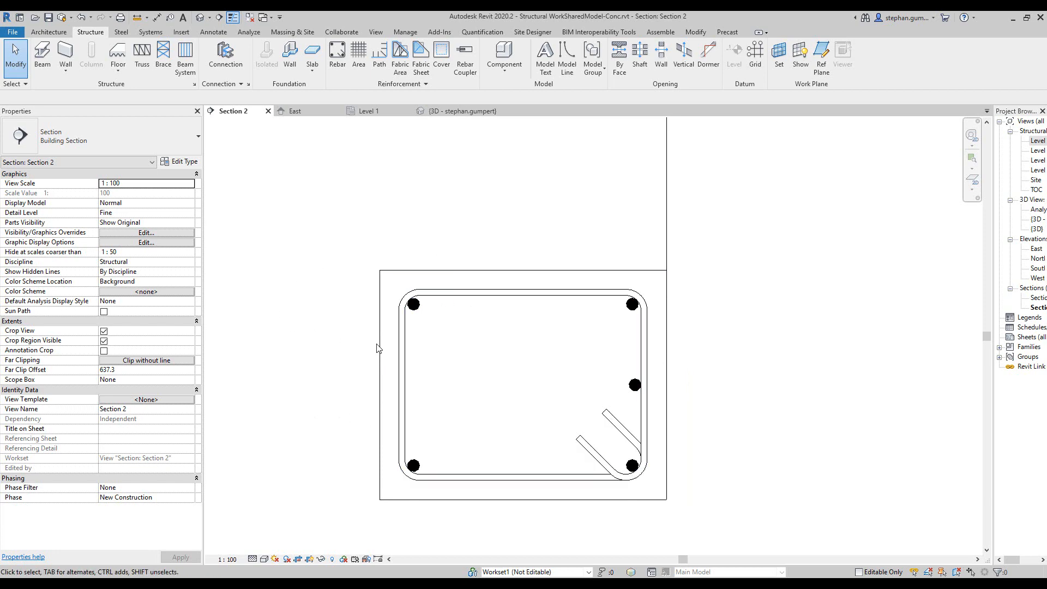
- Reselect the column to verify the 50 mm cover moved the bars inward, then deselect
{"action": "left_click", "coordinate": [523, 383]}
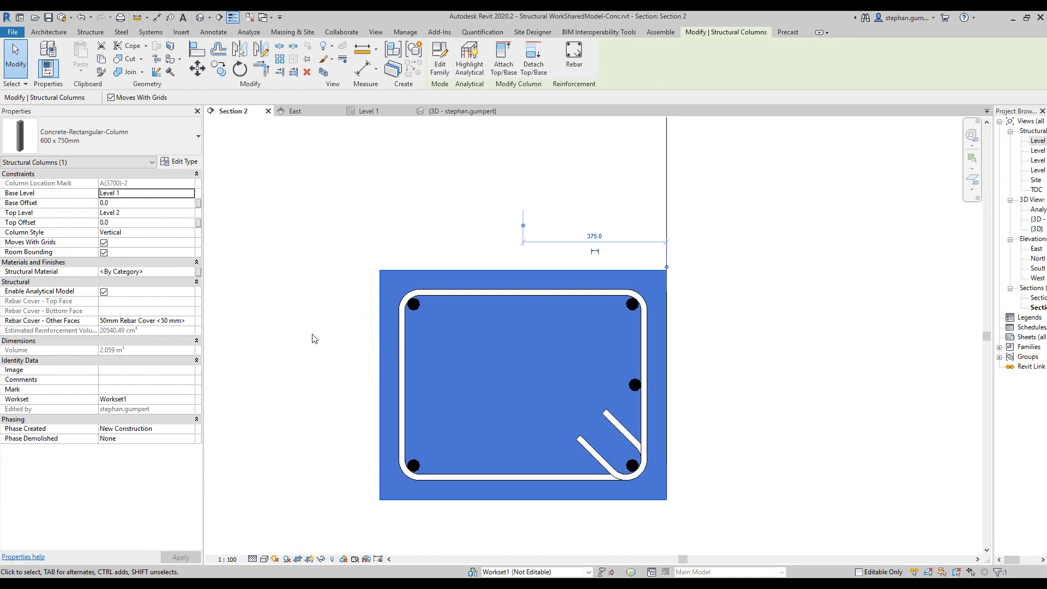
{"action": "mouse_move", "coordinate": [323, 332]}
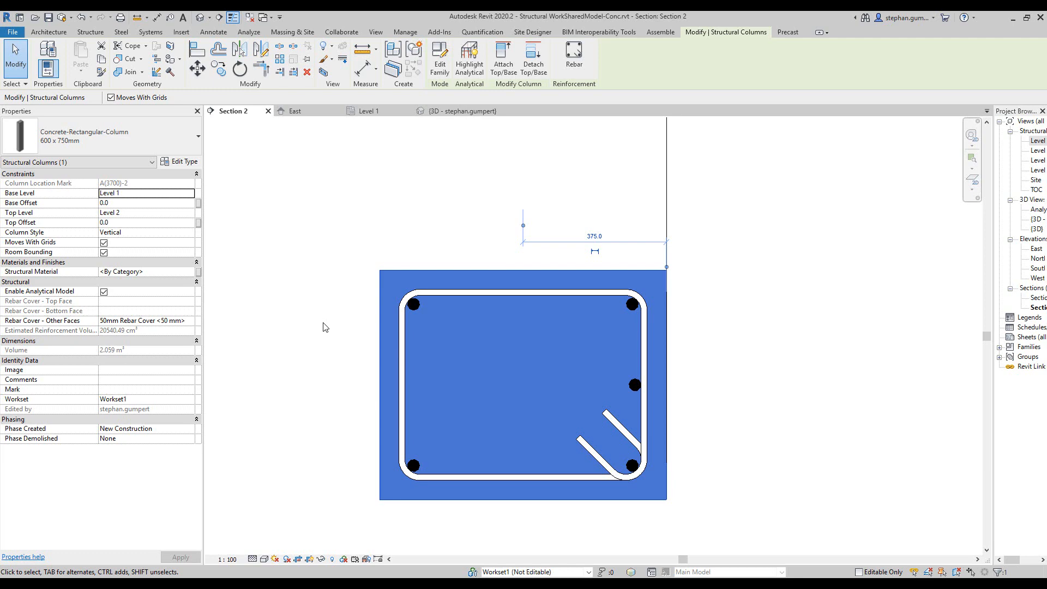
{"action": "left_click", "coordinate": [340, 293]}
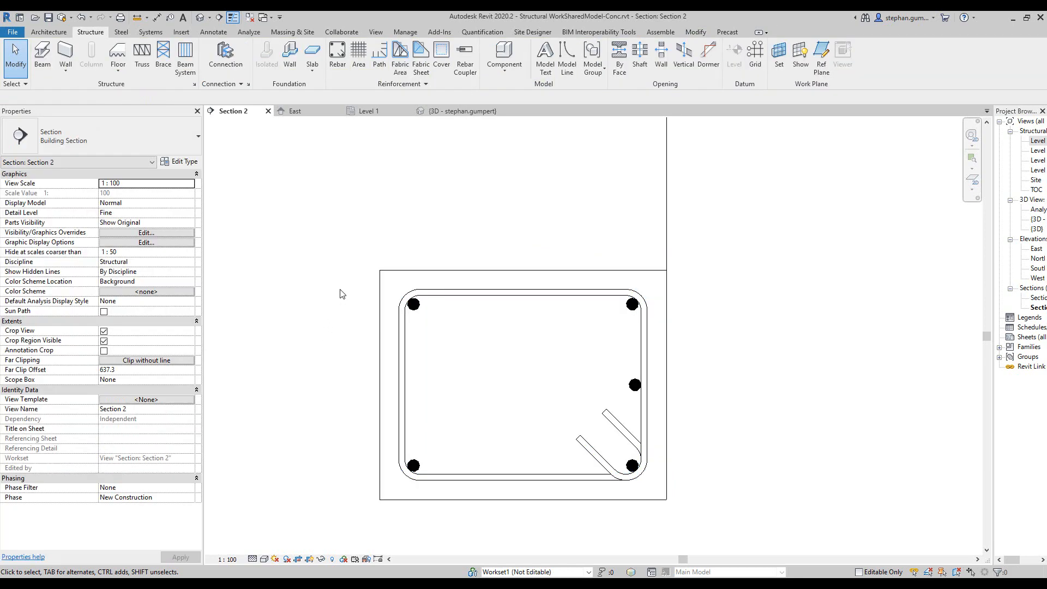
{"action": "mouse_move", "coordinate": [441, 57]}
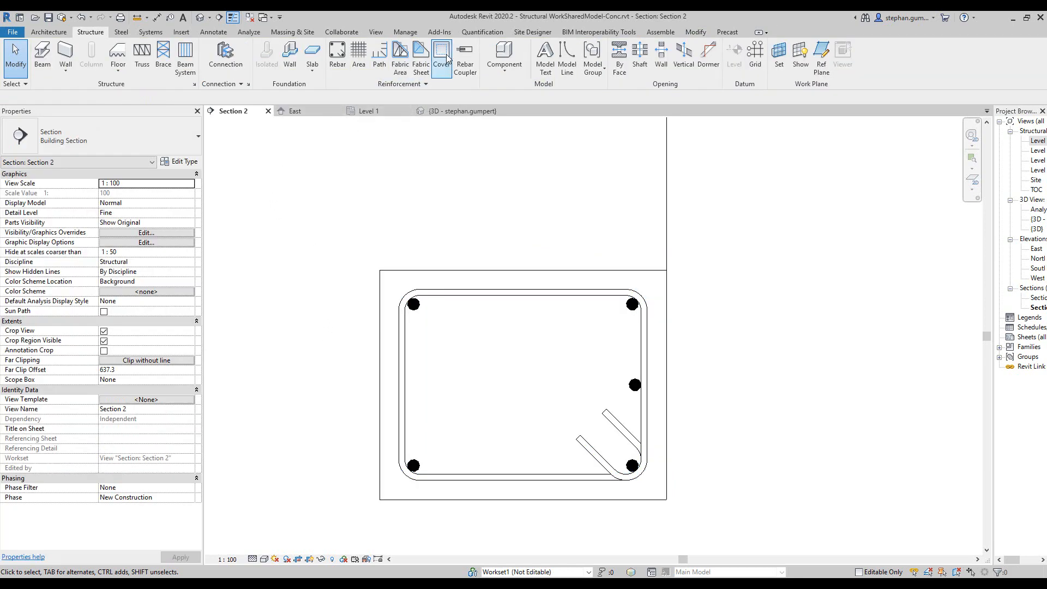
{"action": "left_click", "coordinate": [440, 56]}
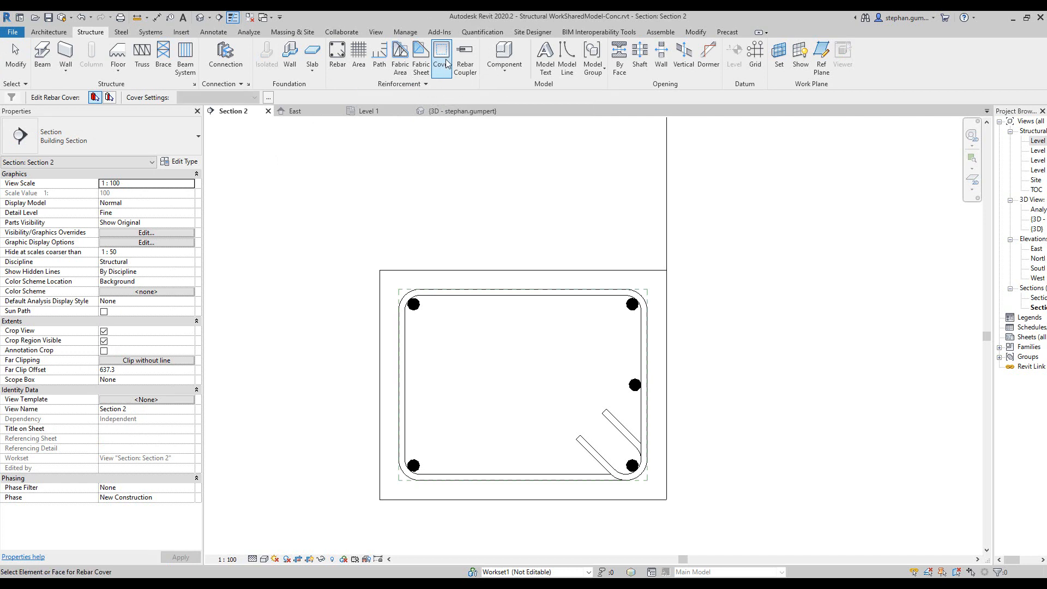
{"action": "left_click", "coordinate": [94, 97]}
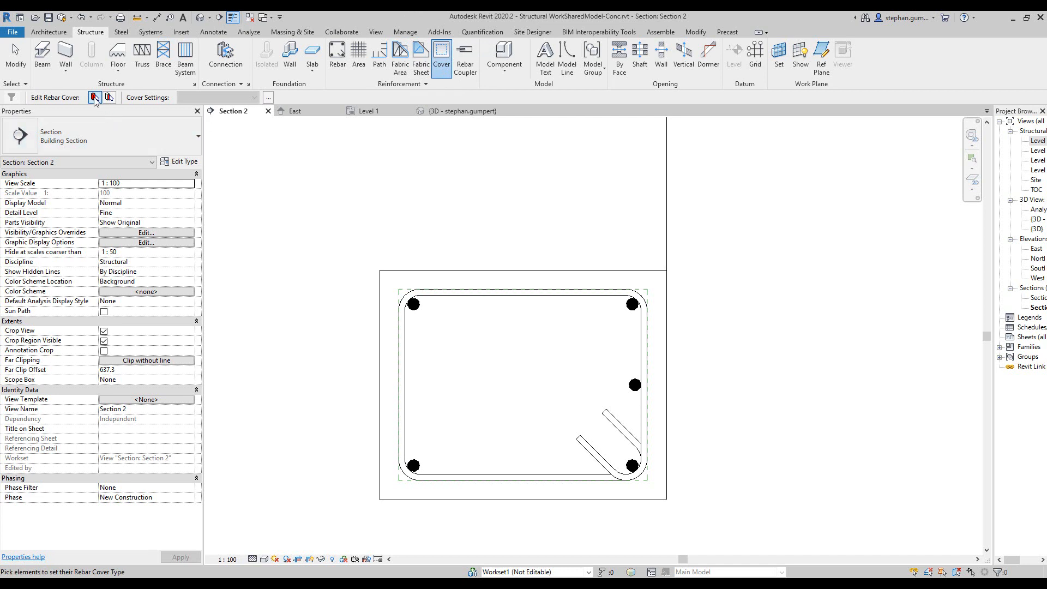
{"action": "mouse_move", "coordinate": [95, 98]}
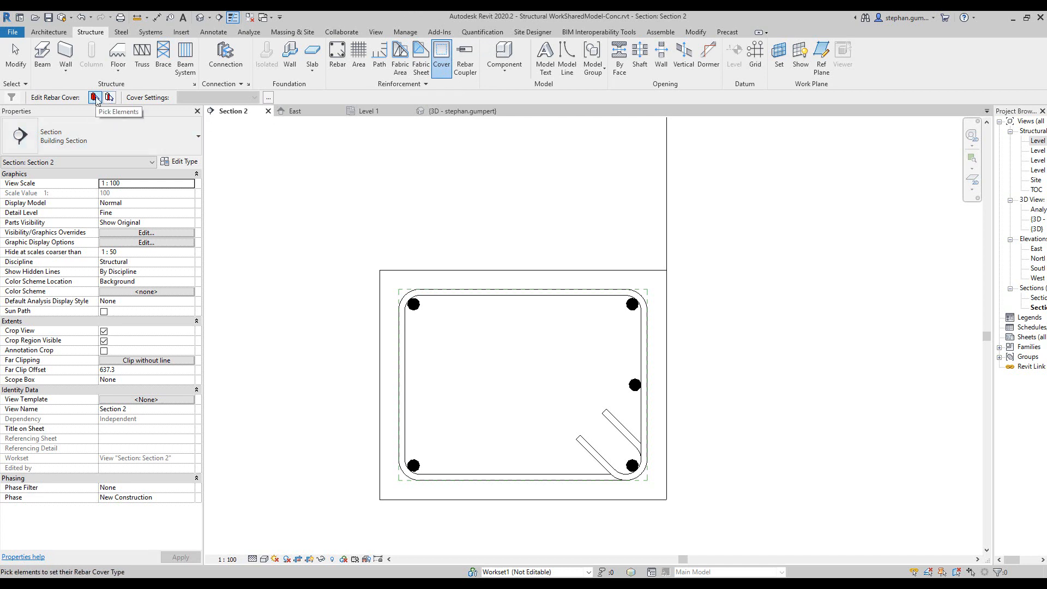
{"action": "left_click", "coordinate": [109, 97]}
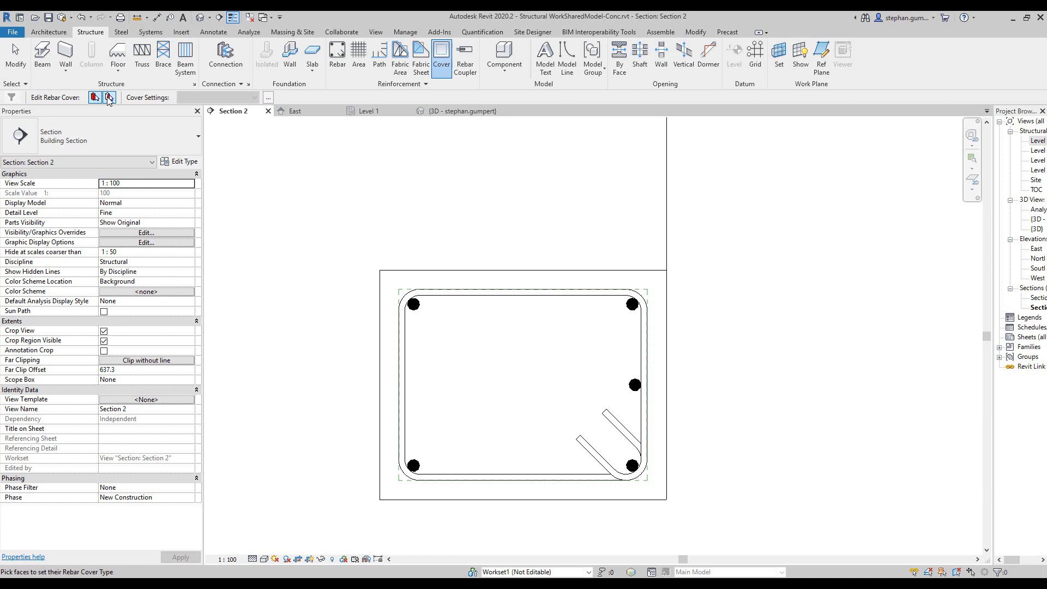
{"action": "left_click", "coordinate": [109, 97]}
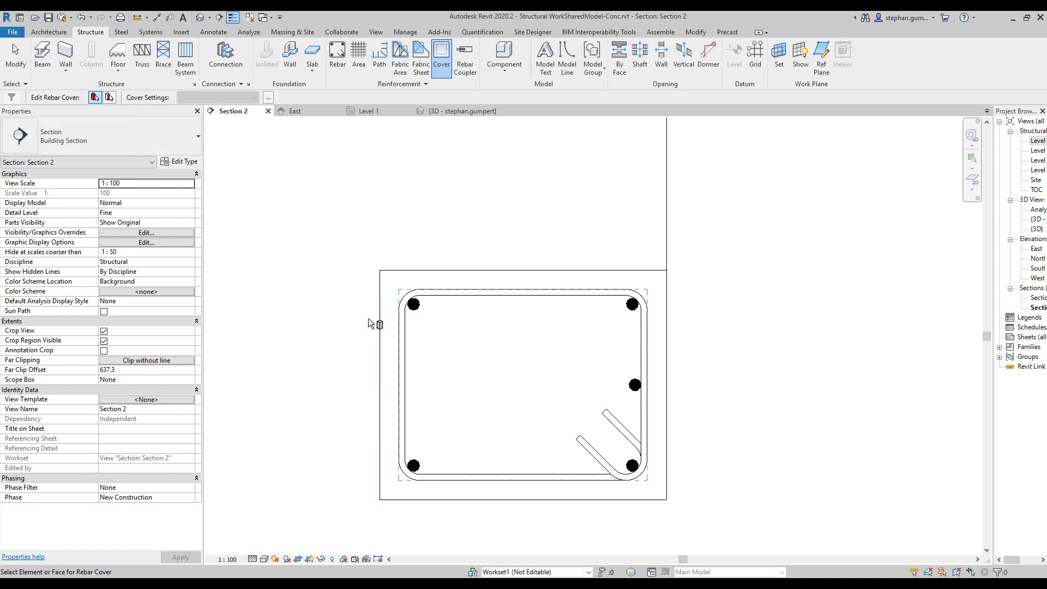
{"action": "mouse_move", "coordinate": [642, 489]}
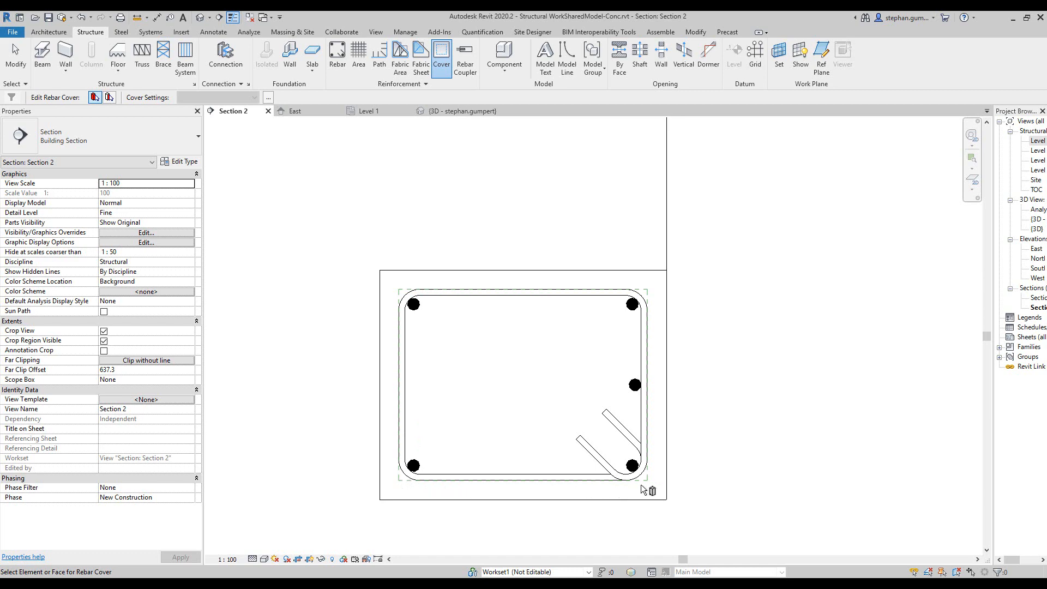
{"action": "mouse_move", "coordinate": [648, 297]}
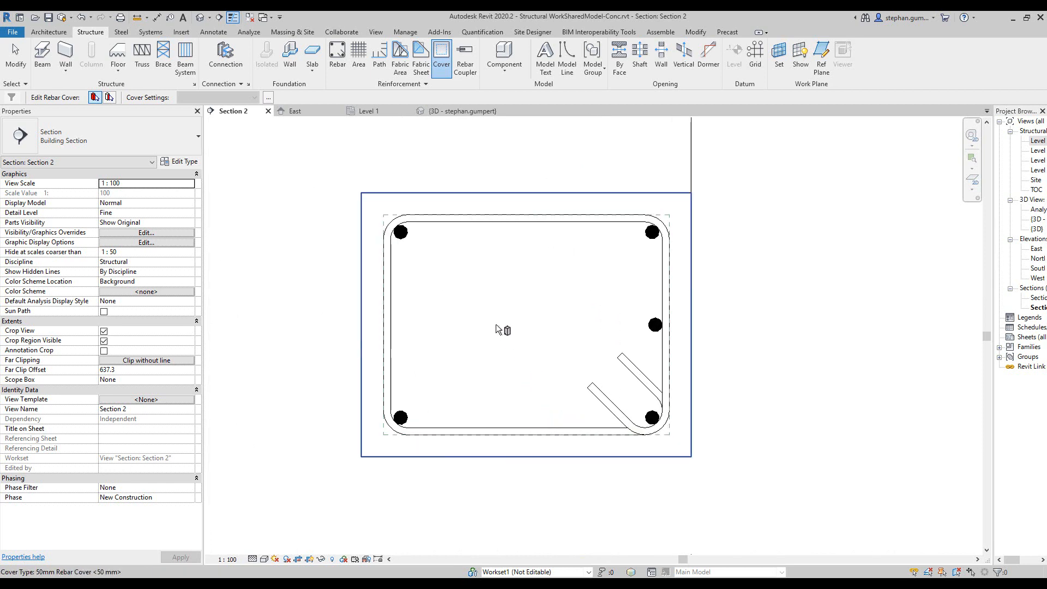
{"action": "mouse_move", "coordinate": [359, 204]}
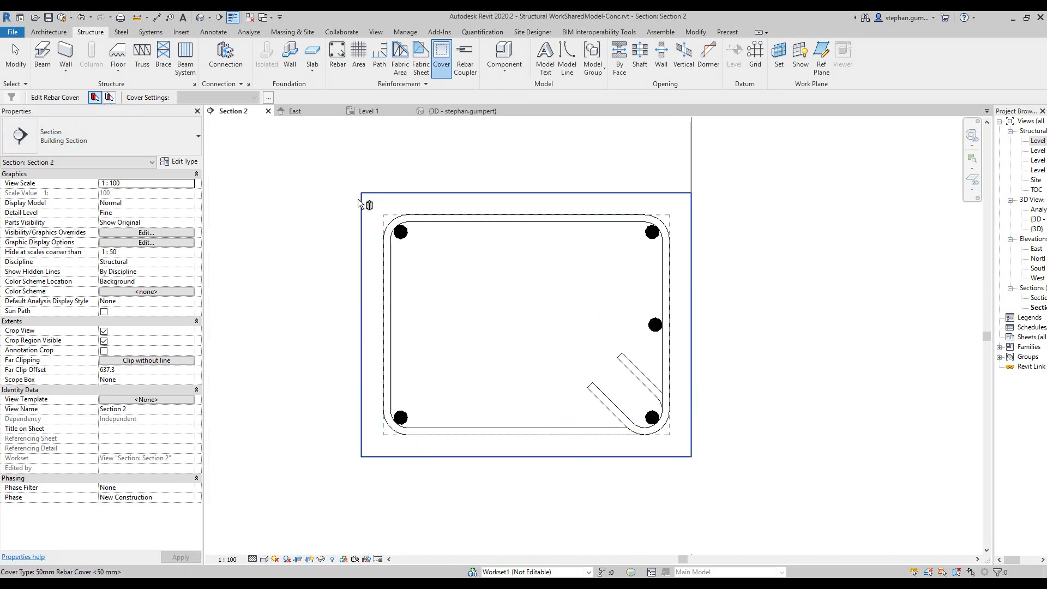
{"action": "left_click", "coordinate": [254, 97]}
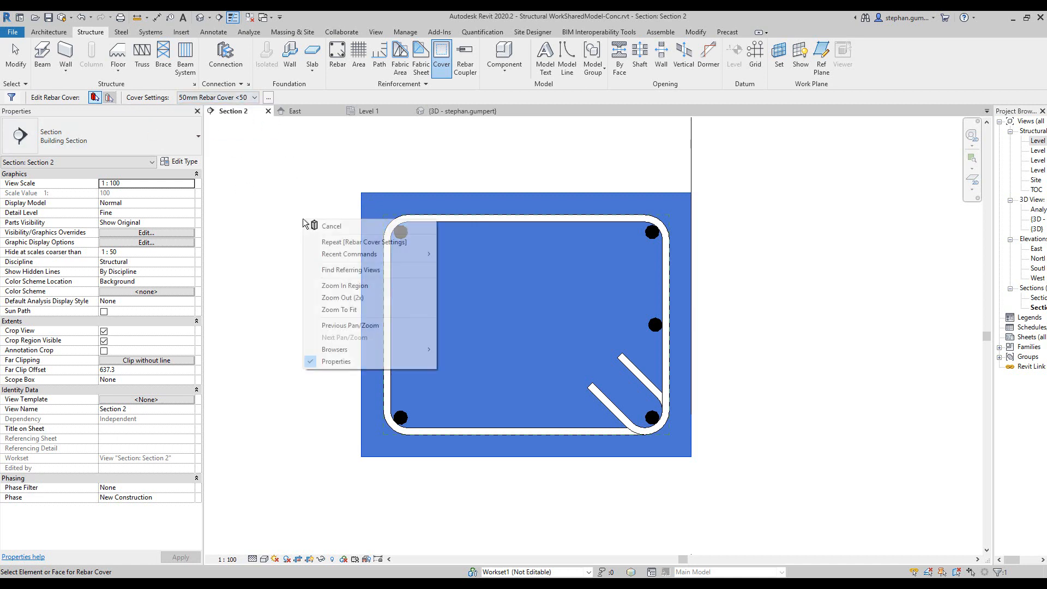
{"action": "left_click", "coordinate": [331, 226]}
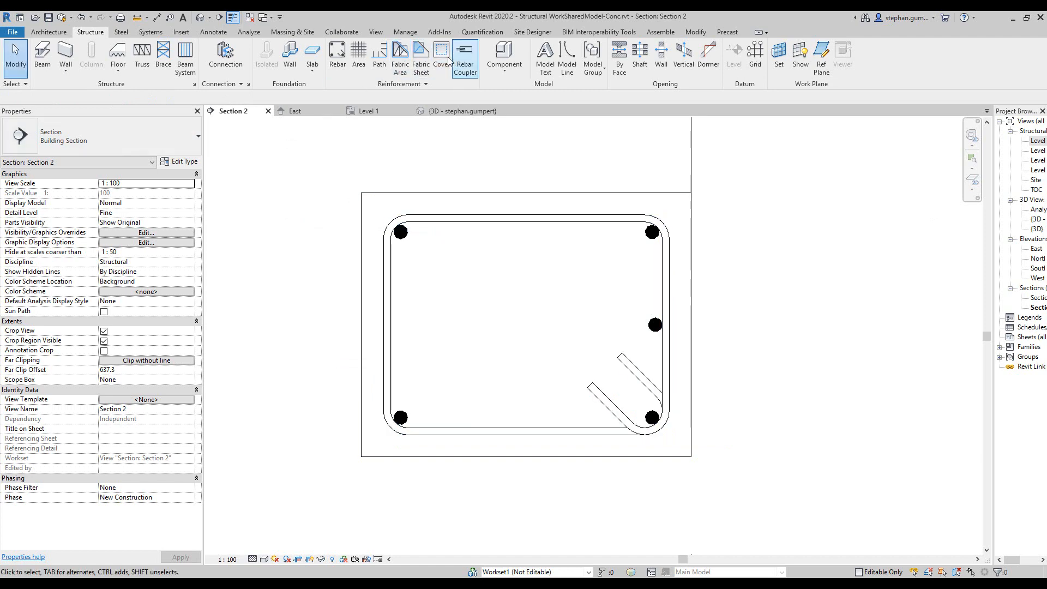
- With the Cover tool in Pick Faces mode, give the column's top face a 30mm Rebar Cover
{"action": "left_click", "coordinate": [441, 57]}
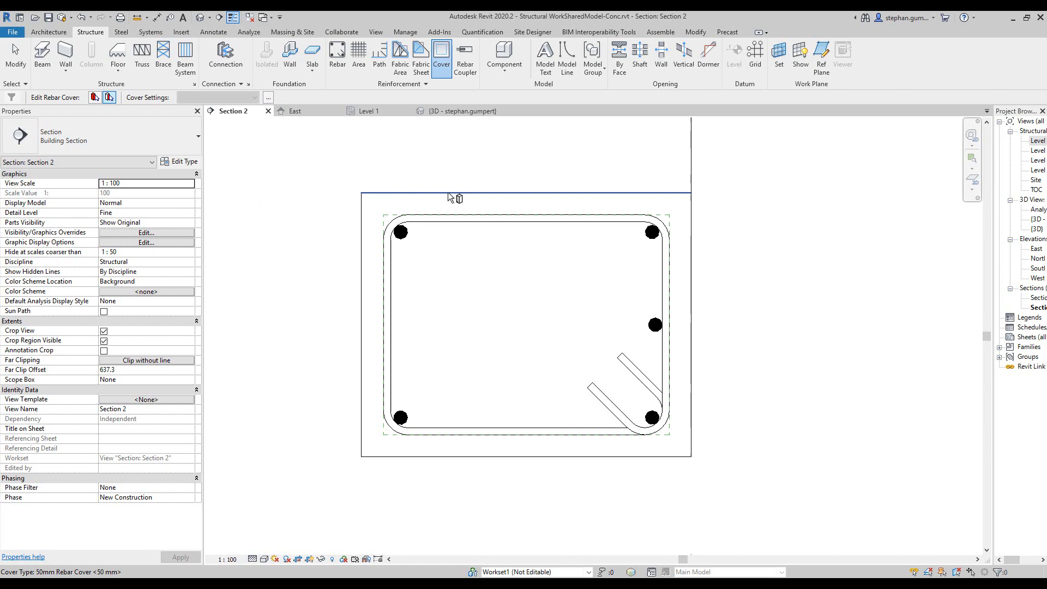
{"action": "left_click", "coordinate": [255, 97]}
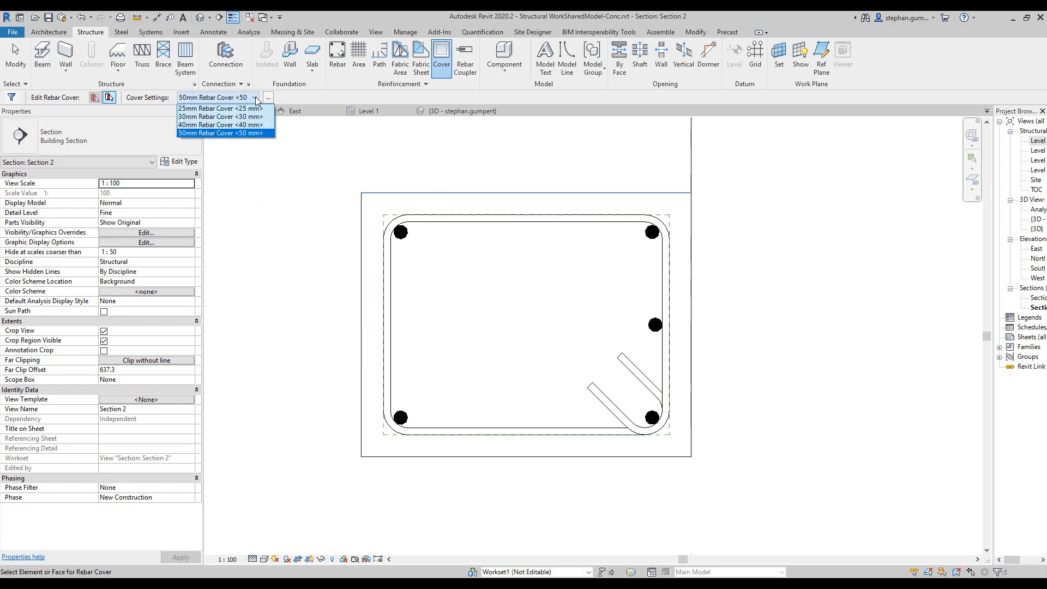
{"action": "left_click", "coordinate": [220, 108]}
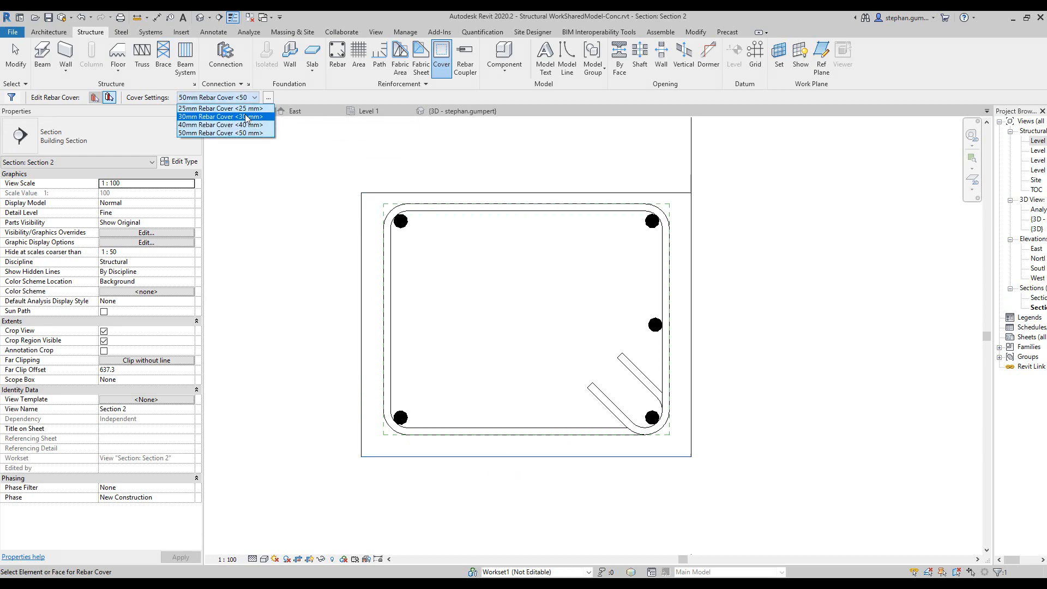
{"action": "left_click", "coordinate": [220, 117]}
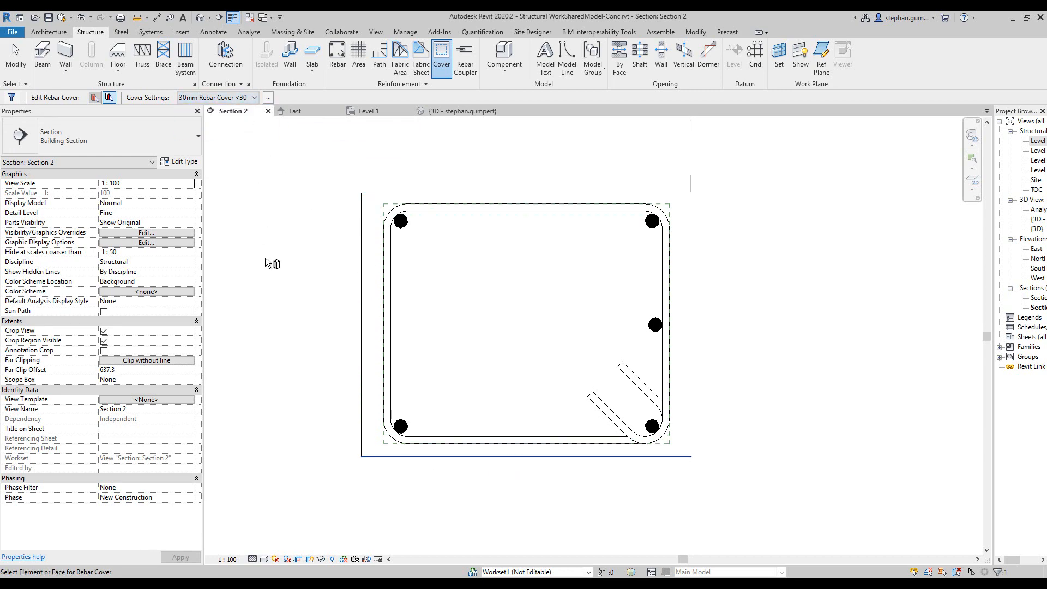
{"action": "mouse_move", "coordinate": [441, 154]}
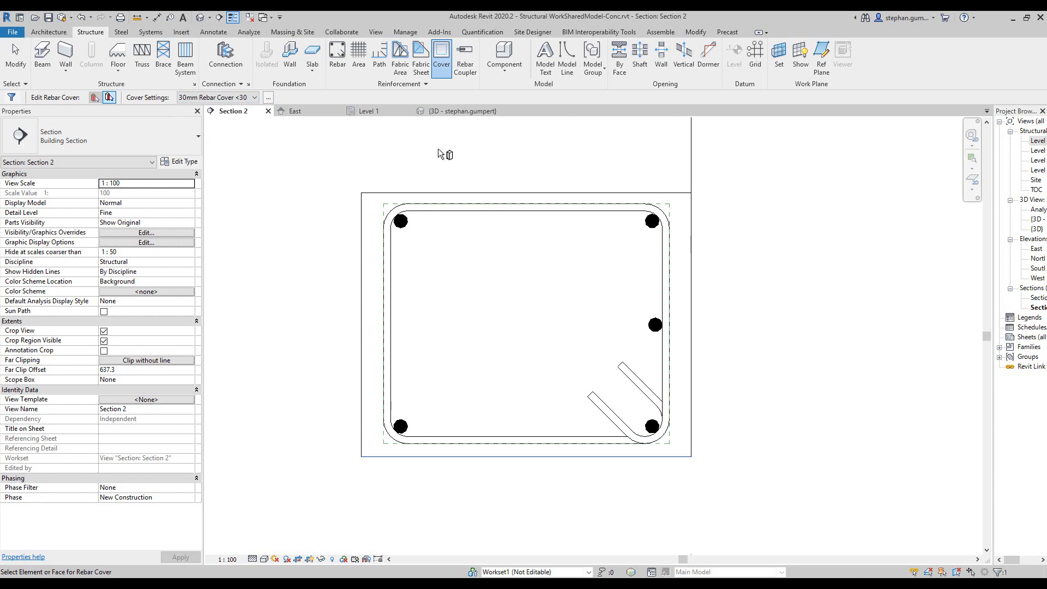
{"action": "mouse_move", "coordinate": [359, 156]}
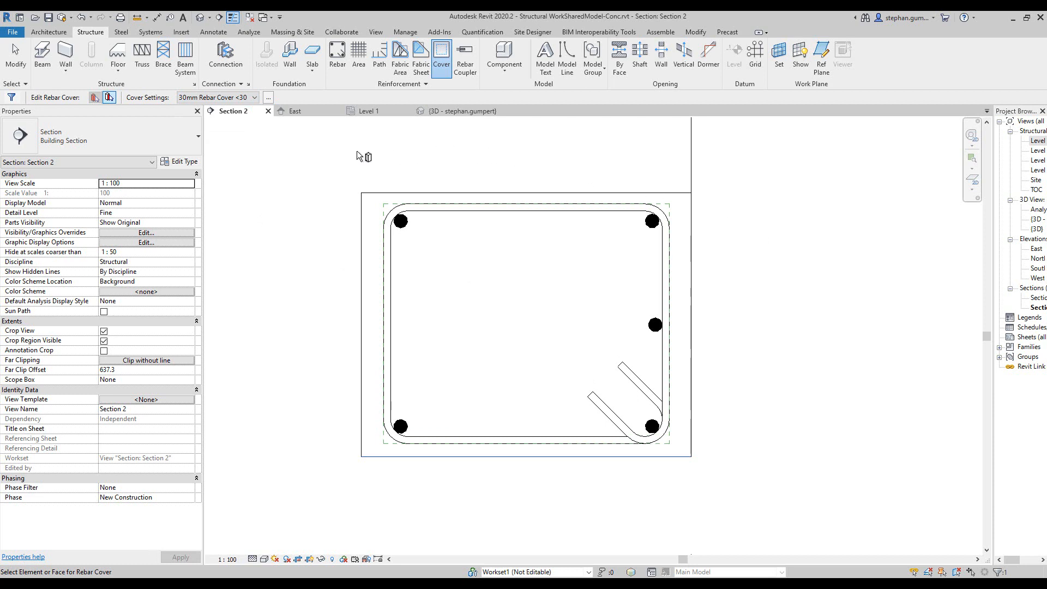